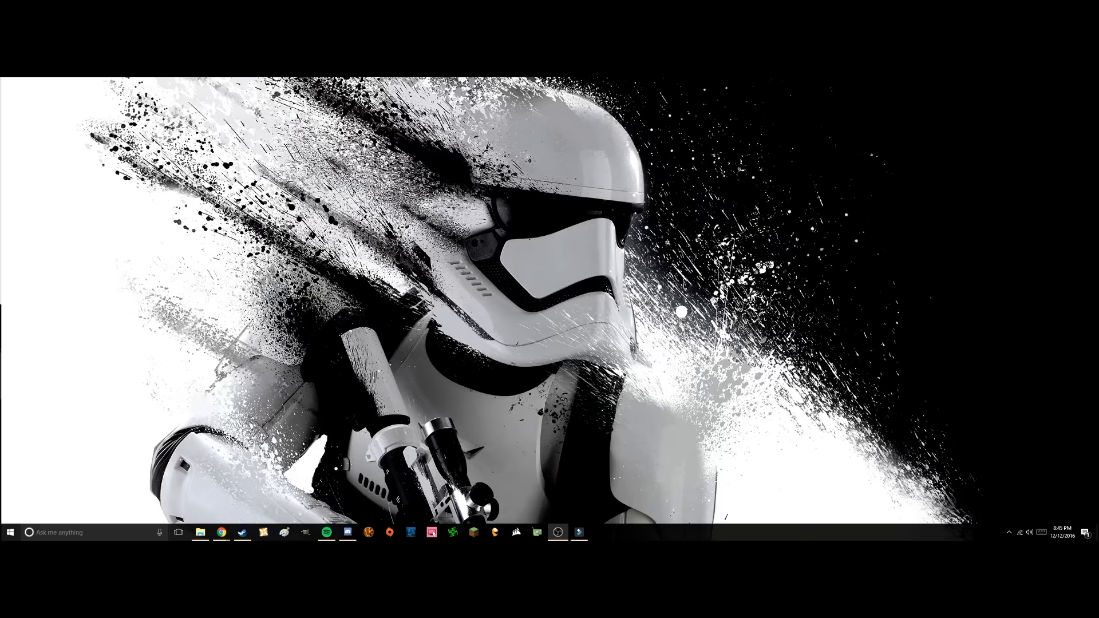
Bring up the Cortana search panel from the taskbar
left_click(27, 532)
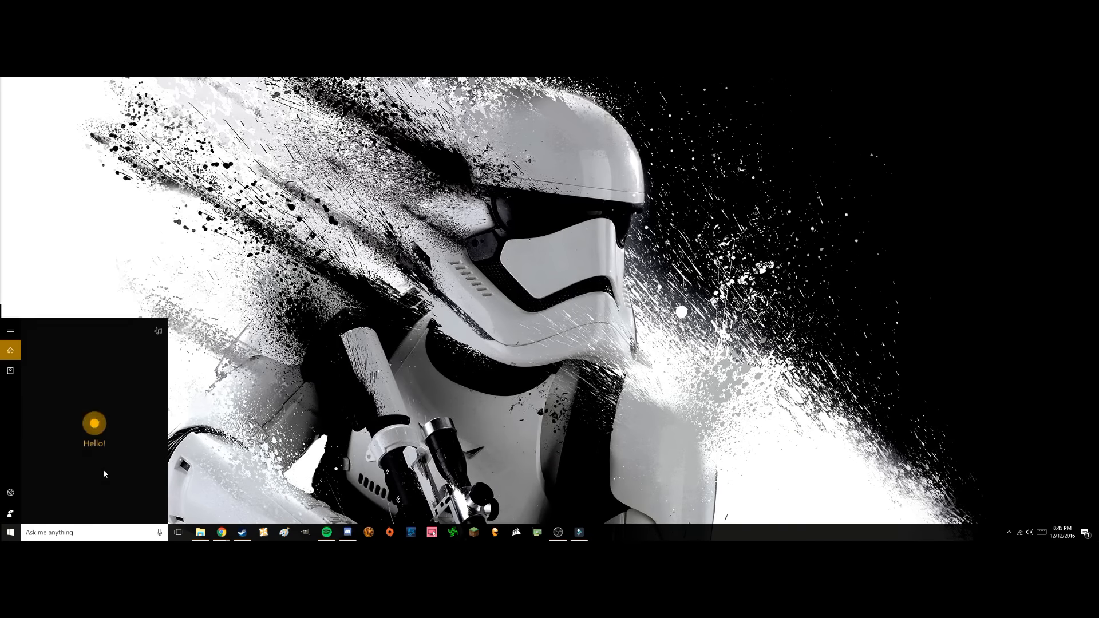
Search 'aud' in Cortana to reach the Sound control panel
type("aud")
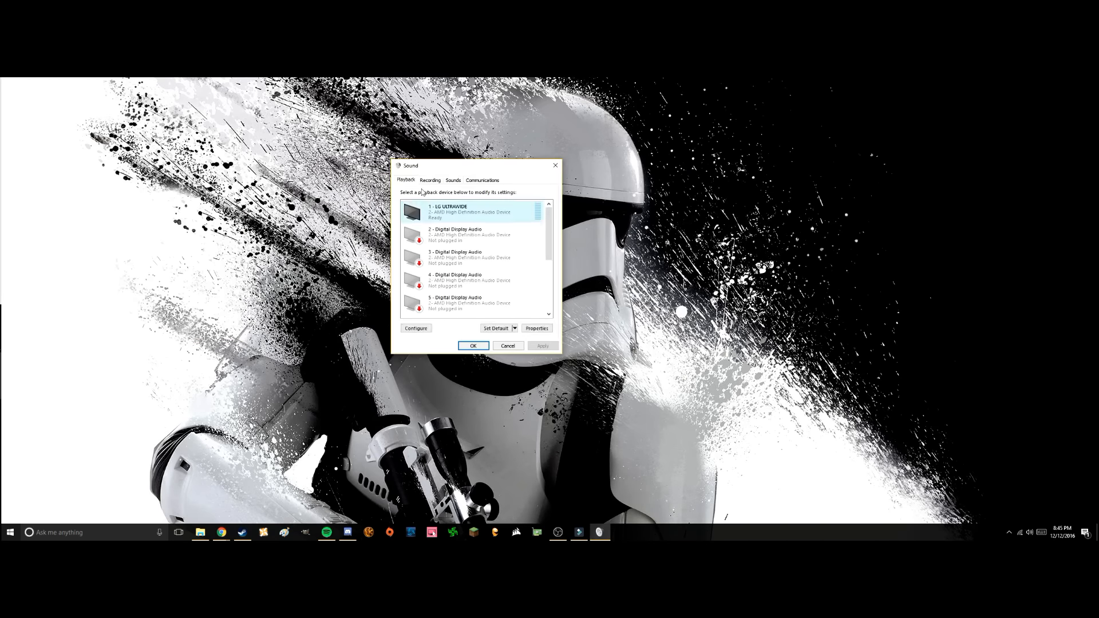
Show the recording devices and select the Realtek High Definition Audio microphone
left_click(429, 180)
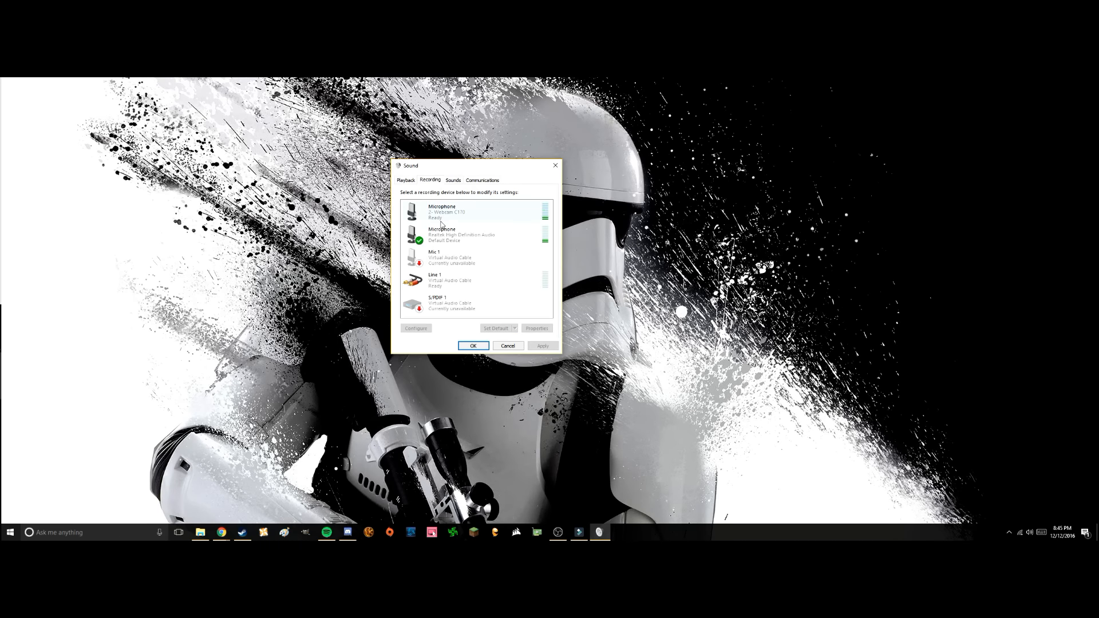
left_click(463, 235)
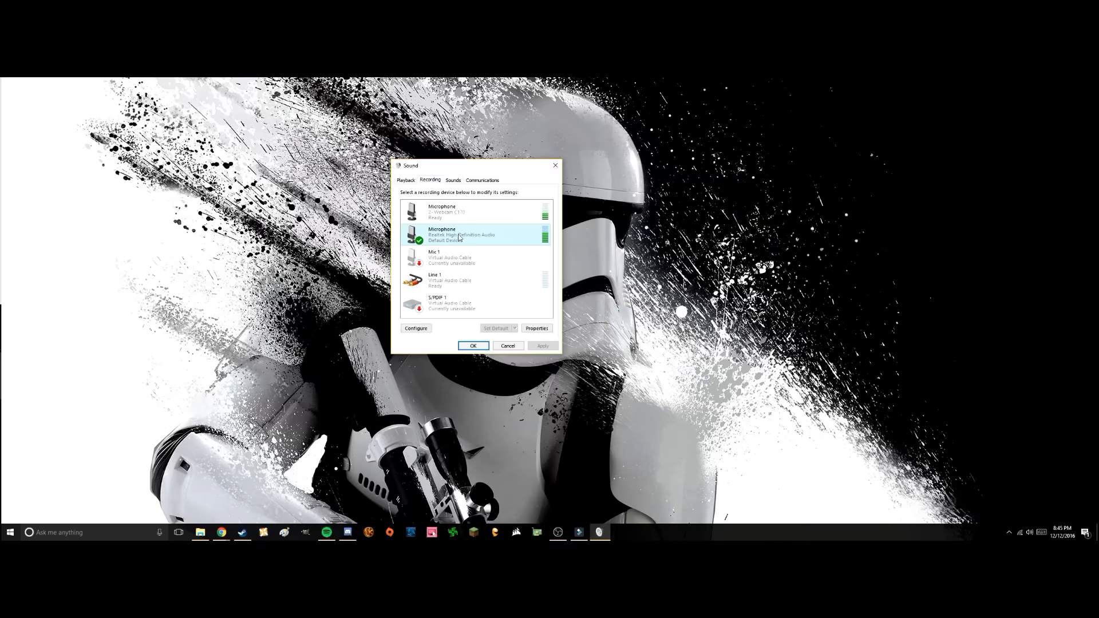
mouse_move(502, 230)
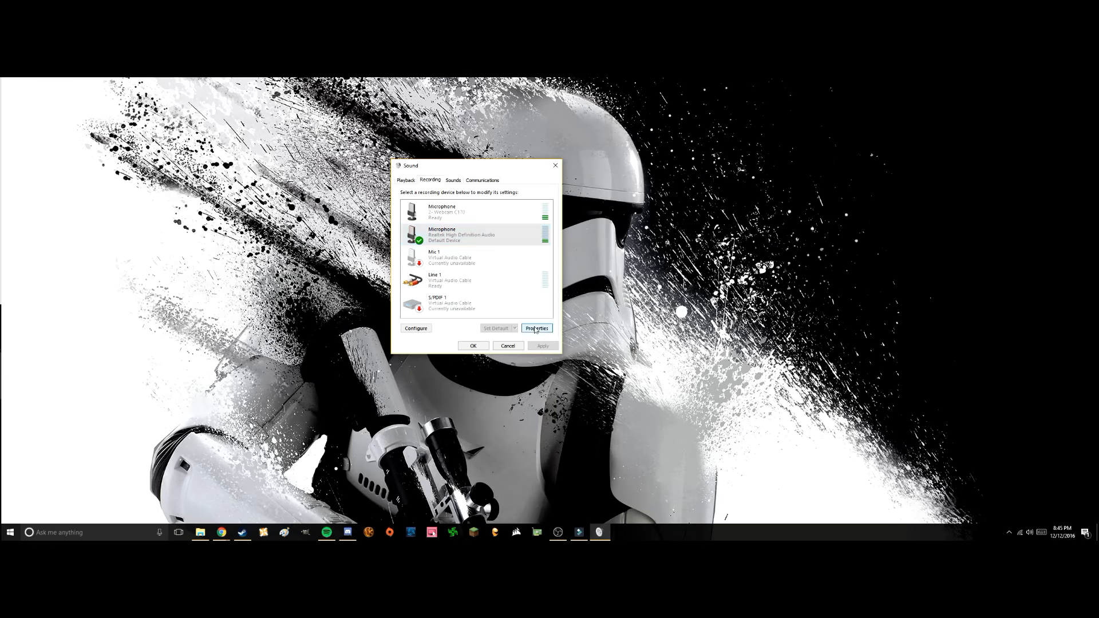
In the microphone's Advanced properties, set the default format to 2 channel, 24 bit, 48000 Hz (Studio Quality)
left_click(536, 328)
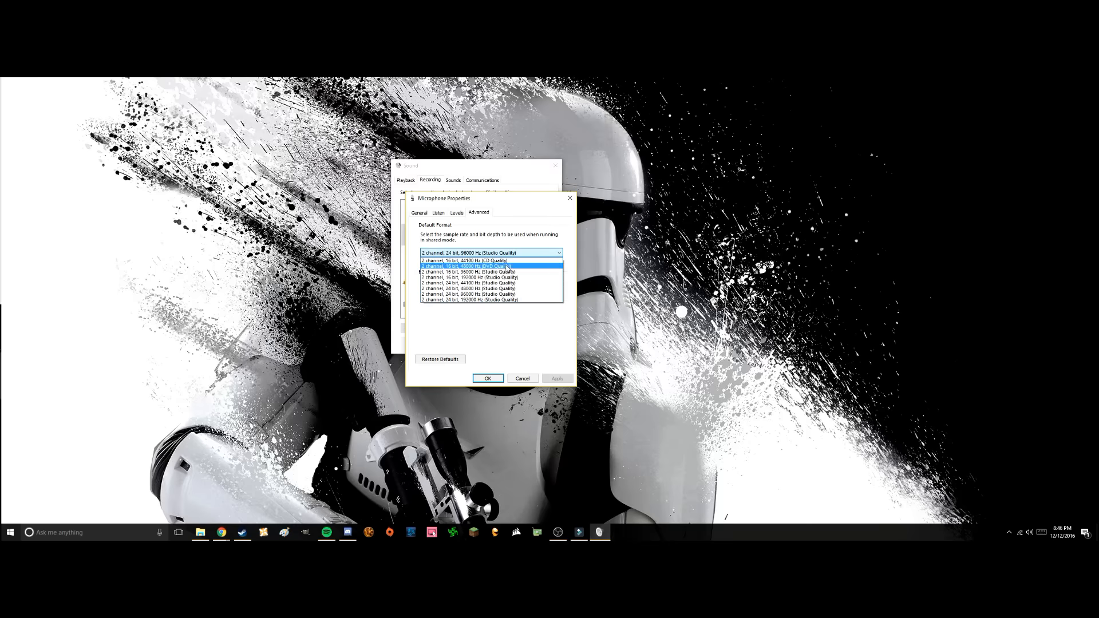
left_click(468, 267)
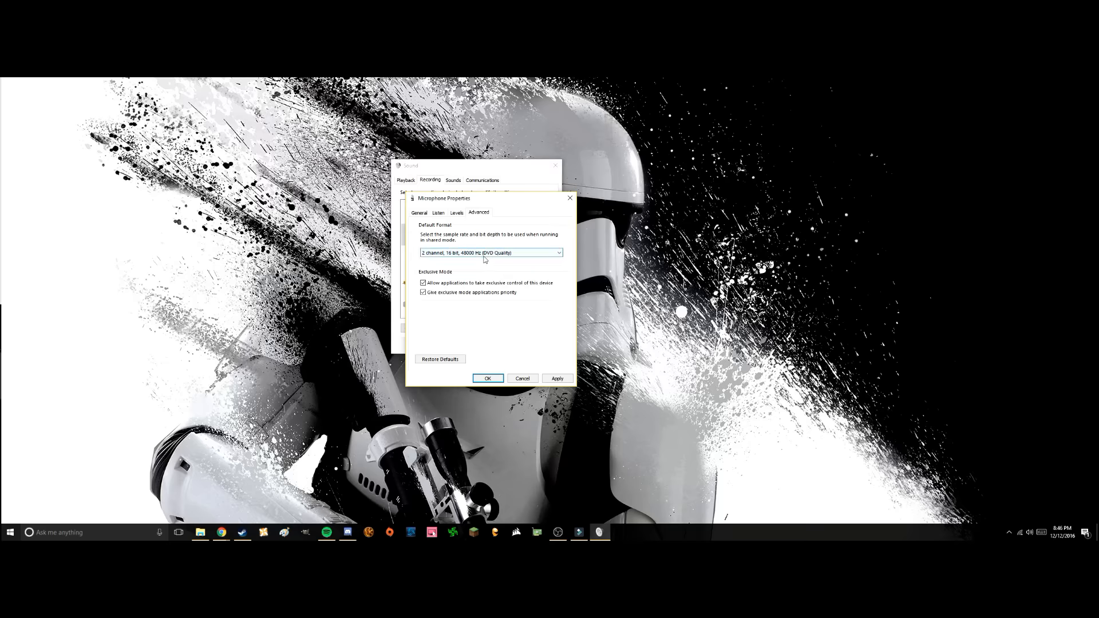
left_click(559, 252)
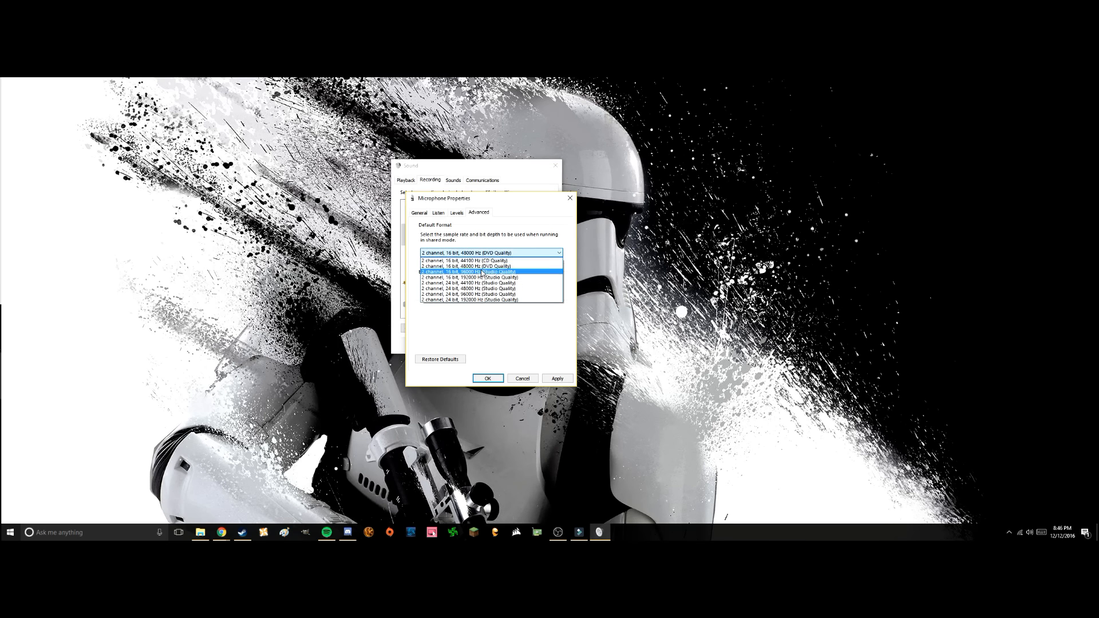
mouse_move(473, 277)
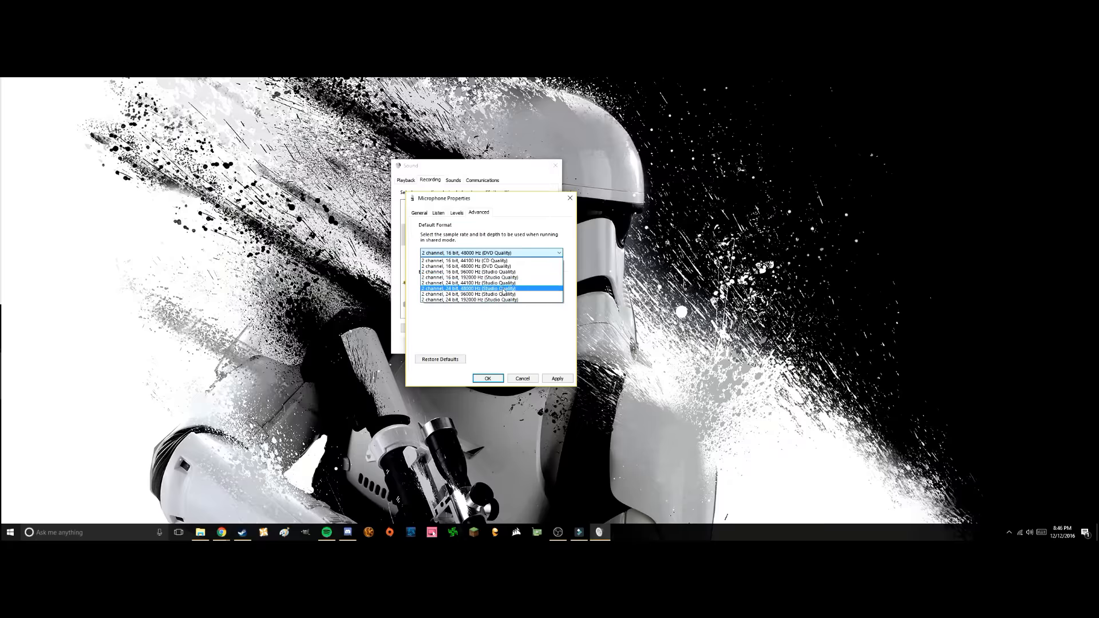
left_click(473, 289)
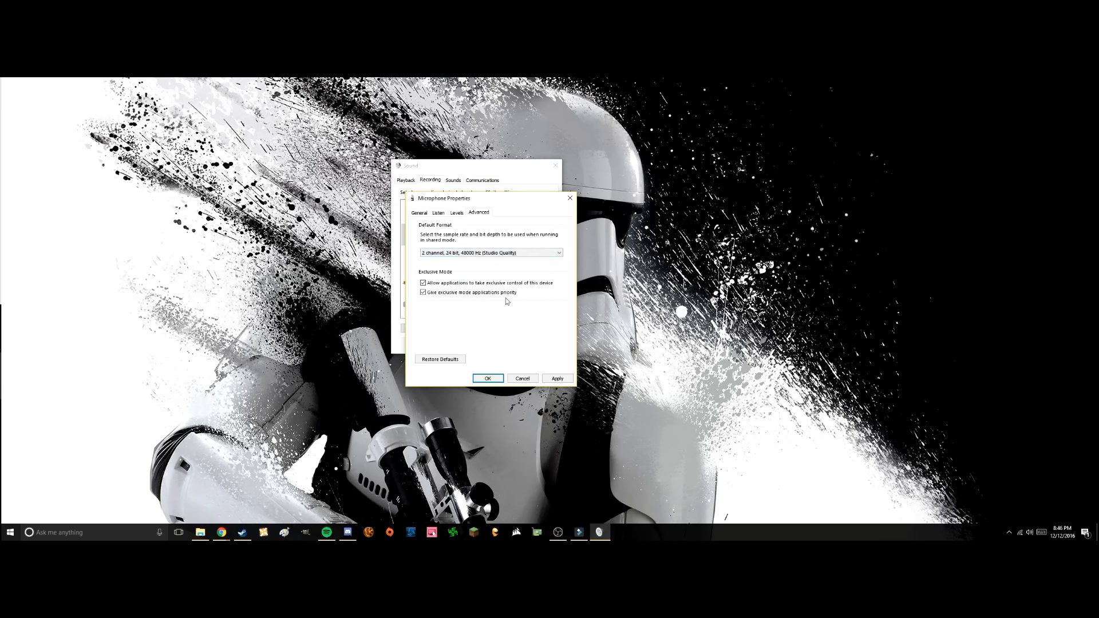
left_click(457, 213)
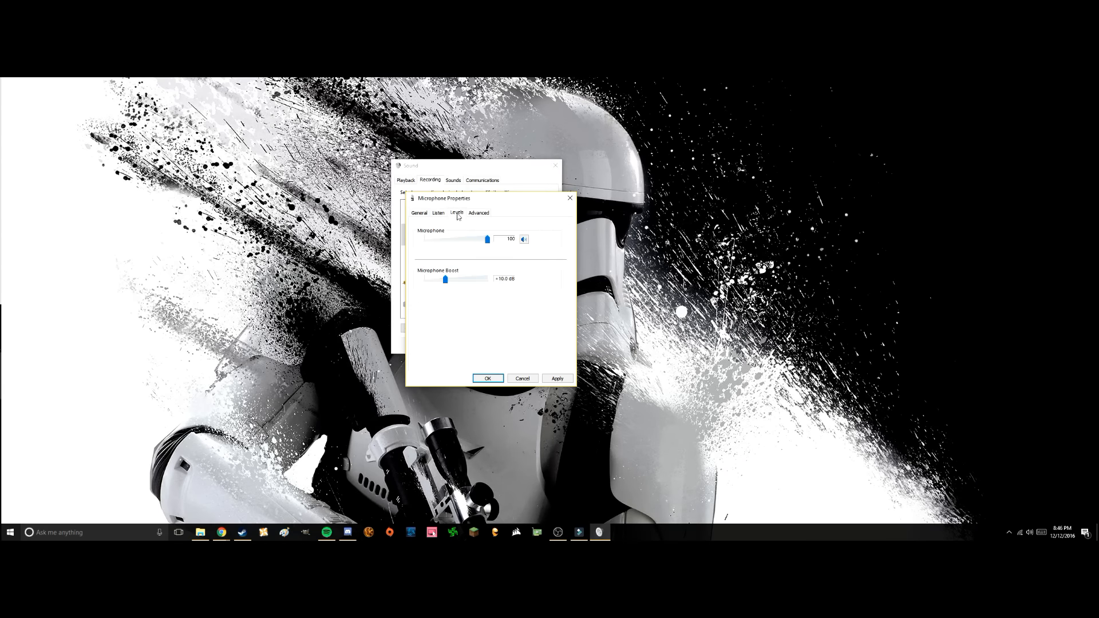
mouse_move(479, 244)
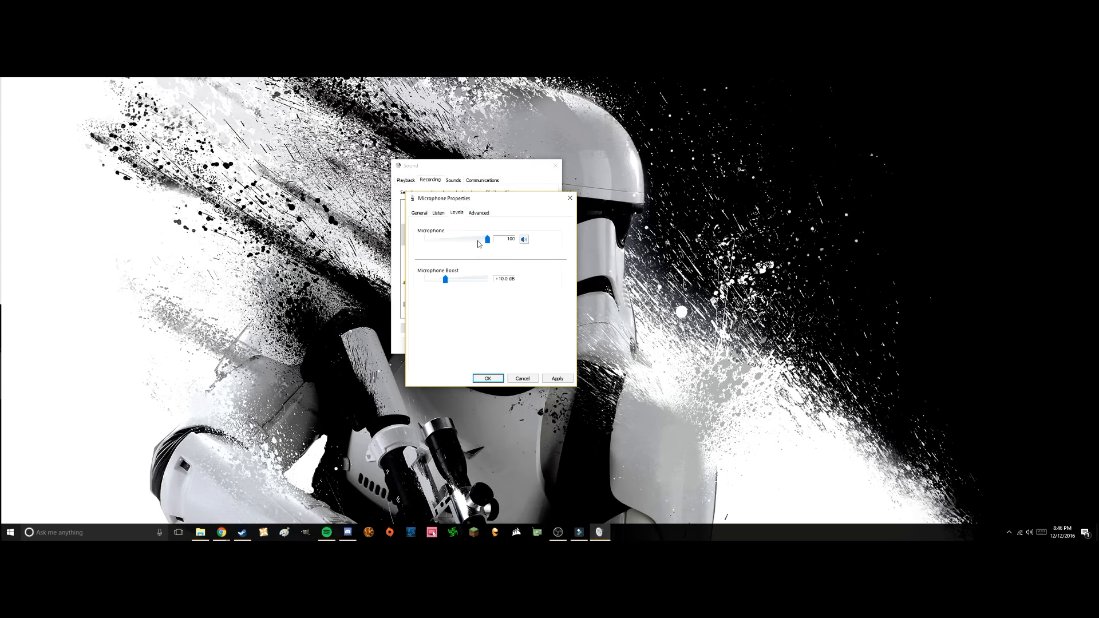
mouse_move(423, 272)
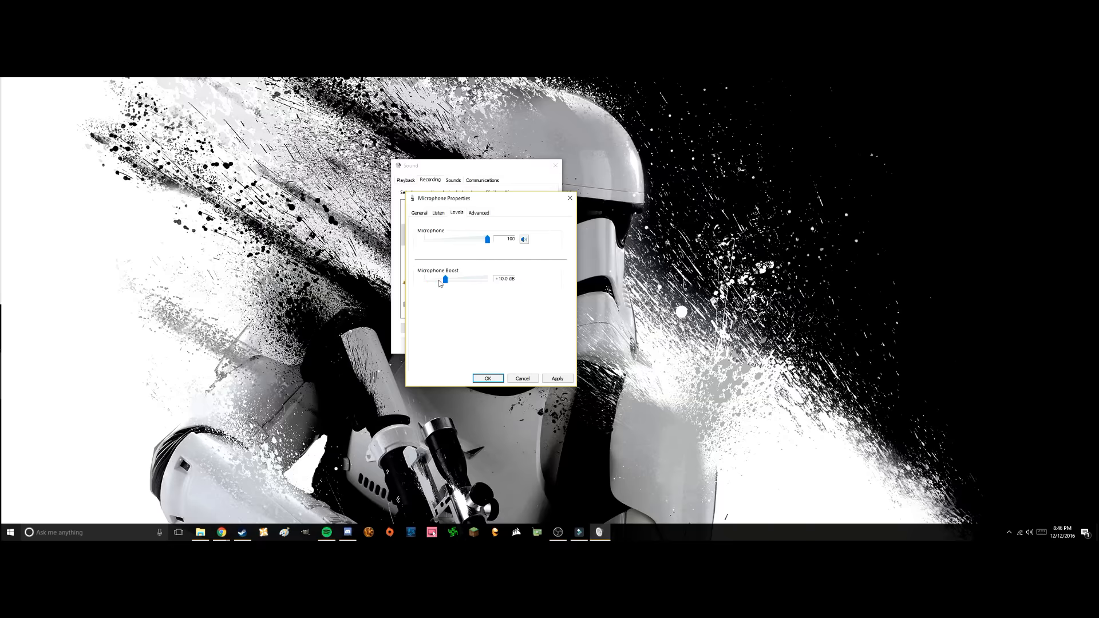
mouse_move(446, 295)
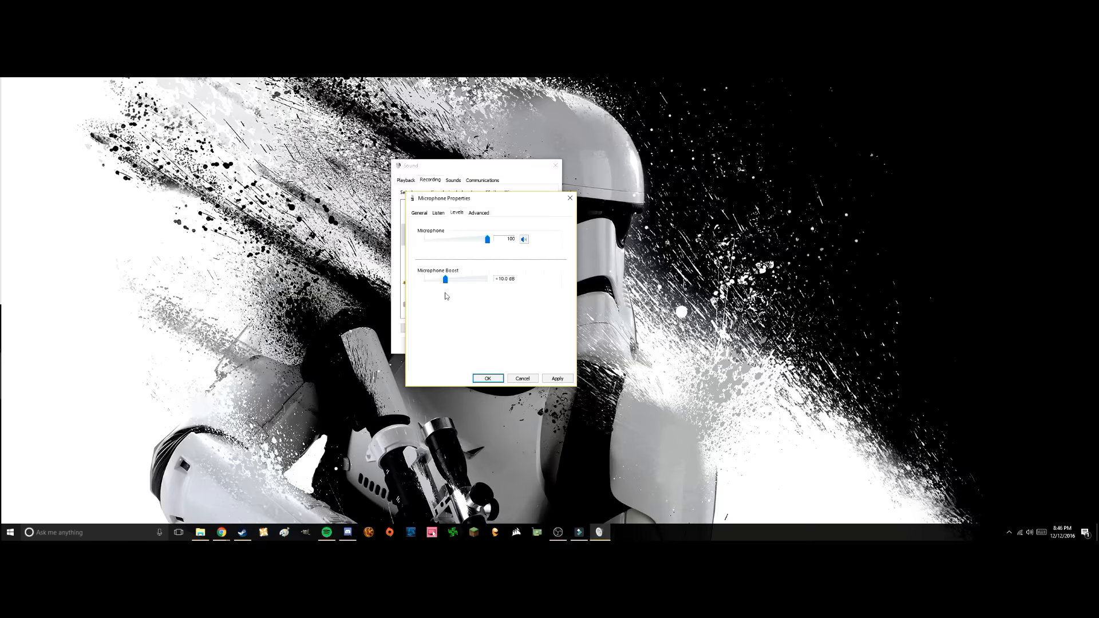
mouse_move(442, 254)
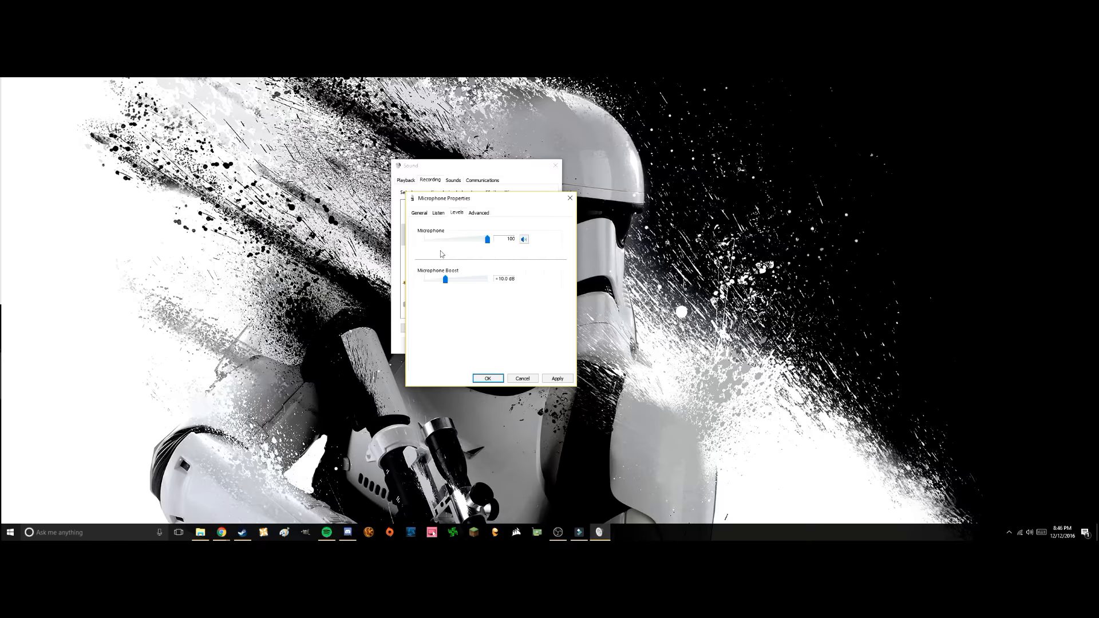
mouse_move(467, 309)
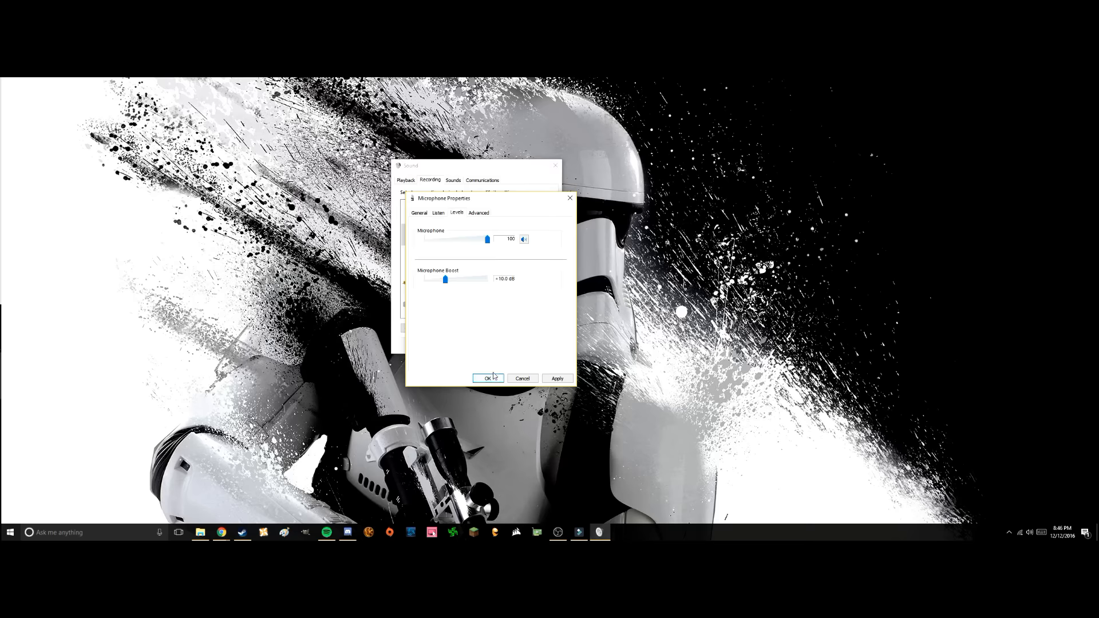
left_click(437, 213)
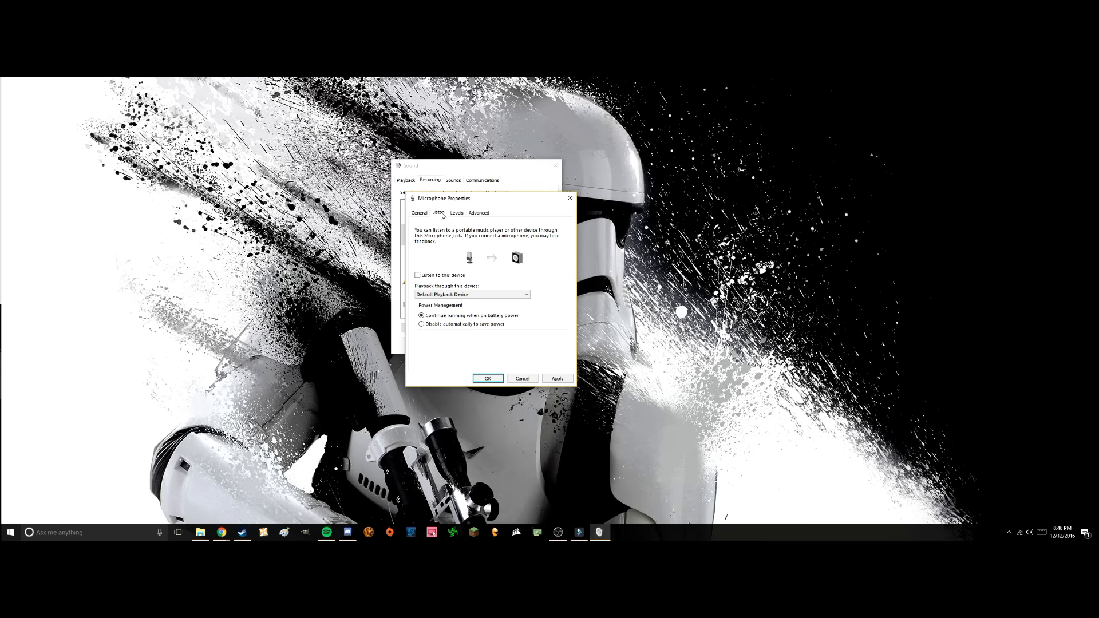
left_click(457, 213)
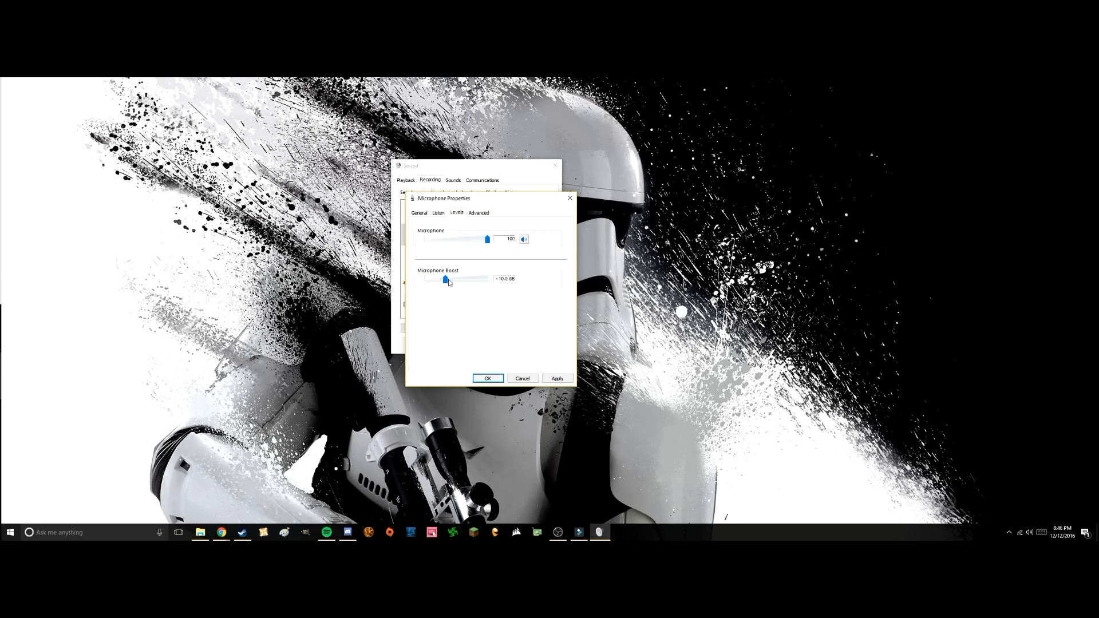
mouse_move(492, 334)
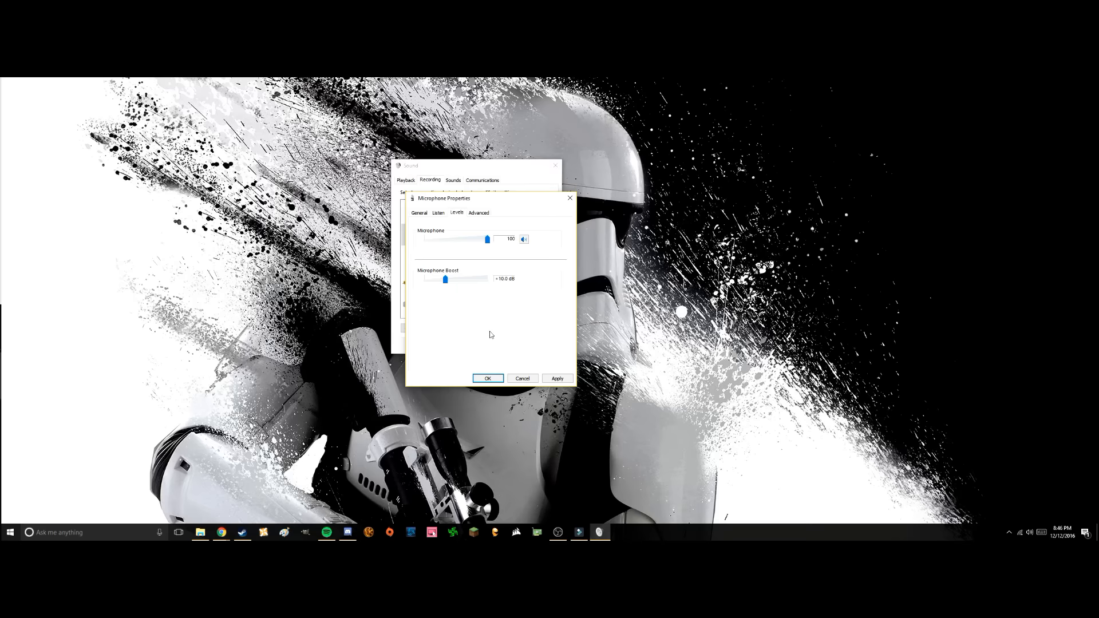
left_click(479, 212)
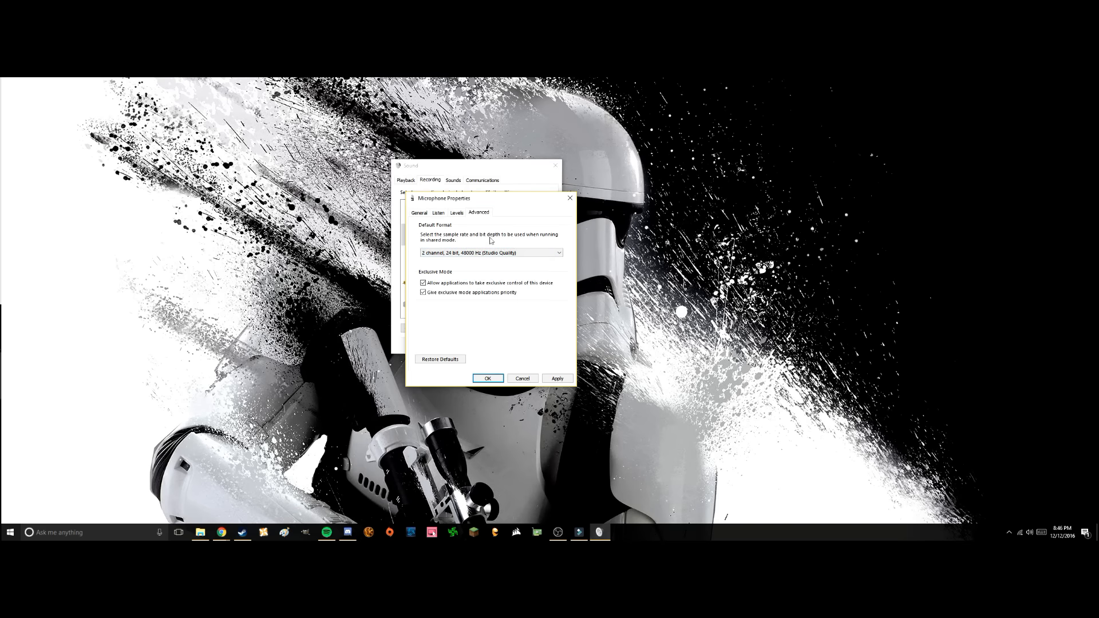
Apply the new format and +10 dB boost, accepting the Device In Use warning
left_click(457, 213)
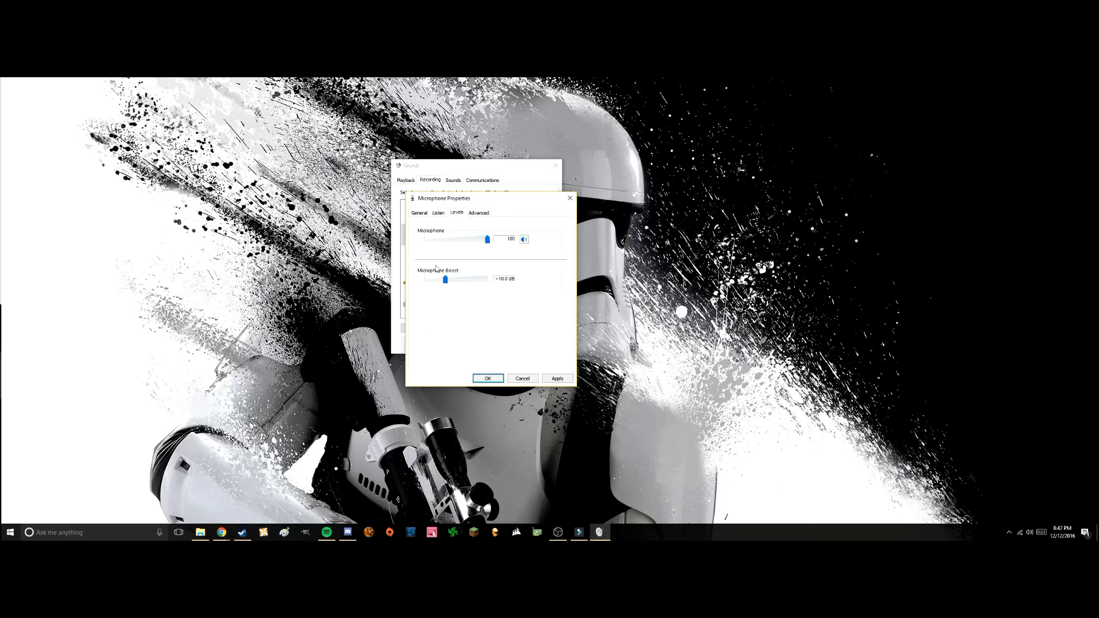
left_click(558, 379)
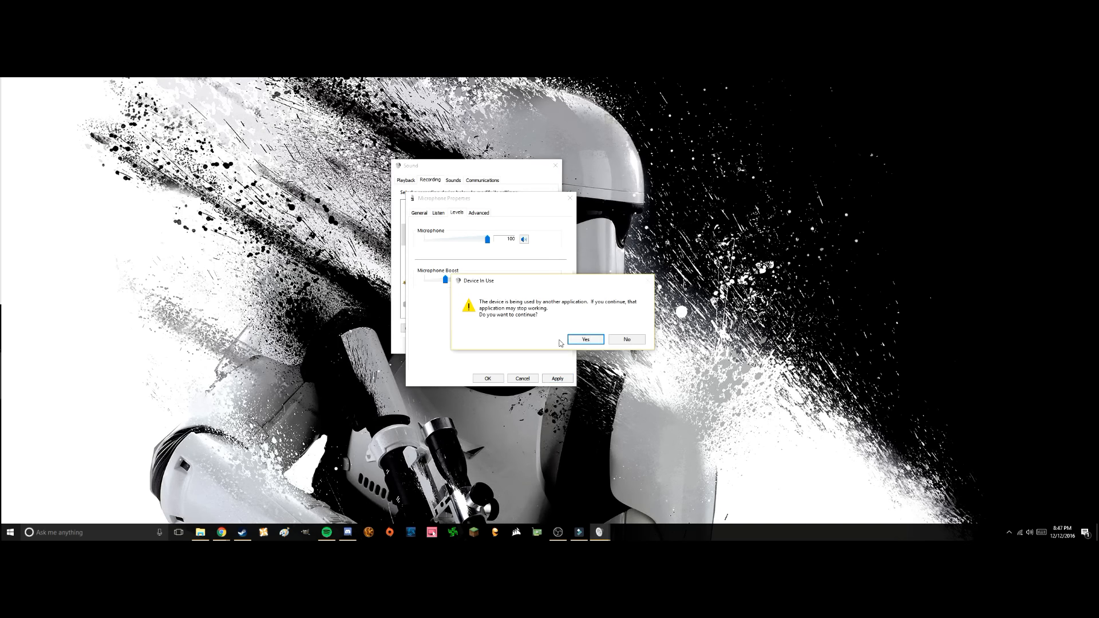
mouse_move(491, 316)
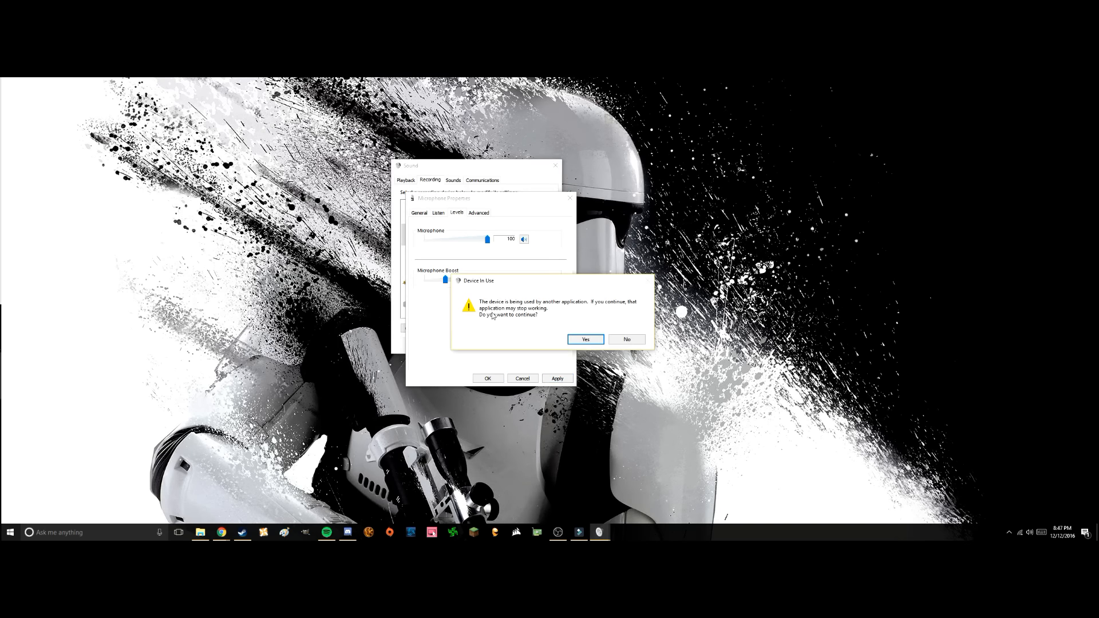
mouse_move(648, 283)
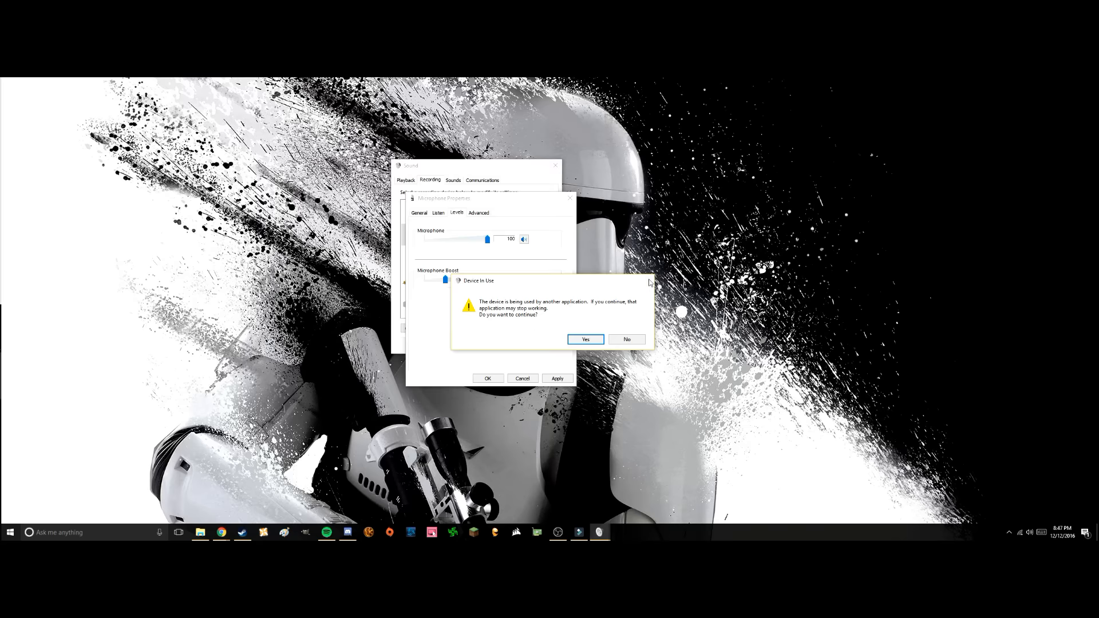
left_click(585, 339)
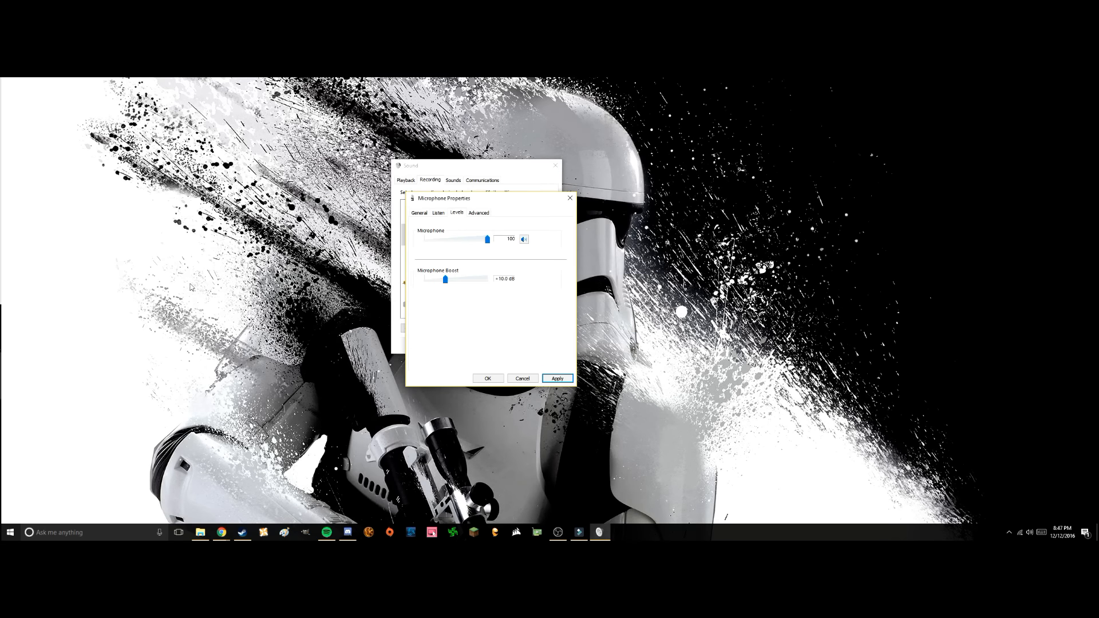
mouse_move(444, 314)
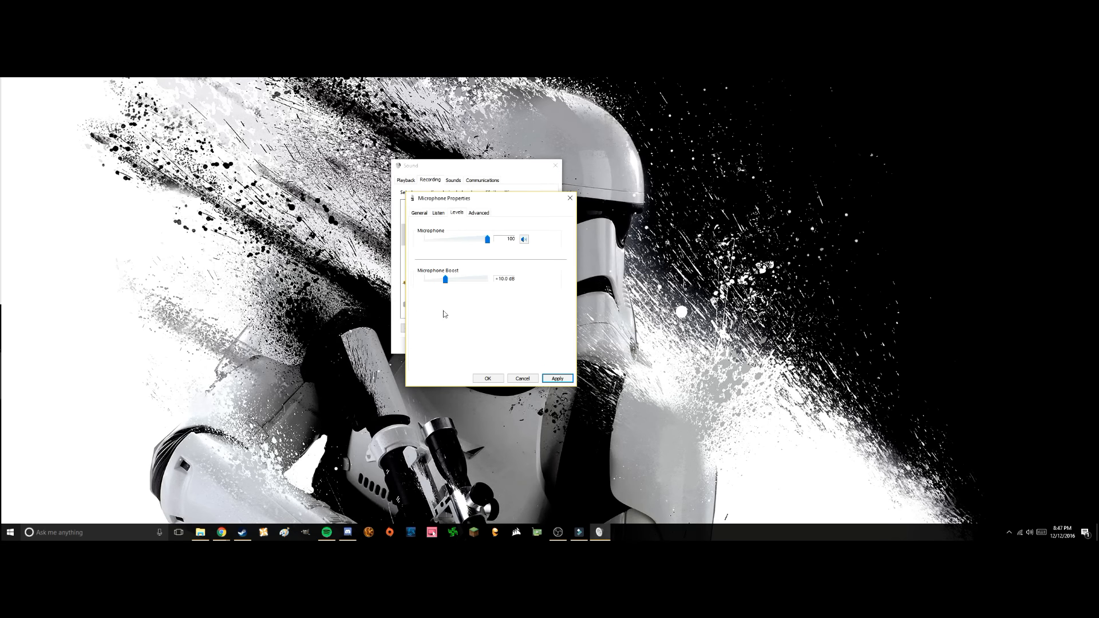
mouse_move(507, 329)
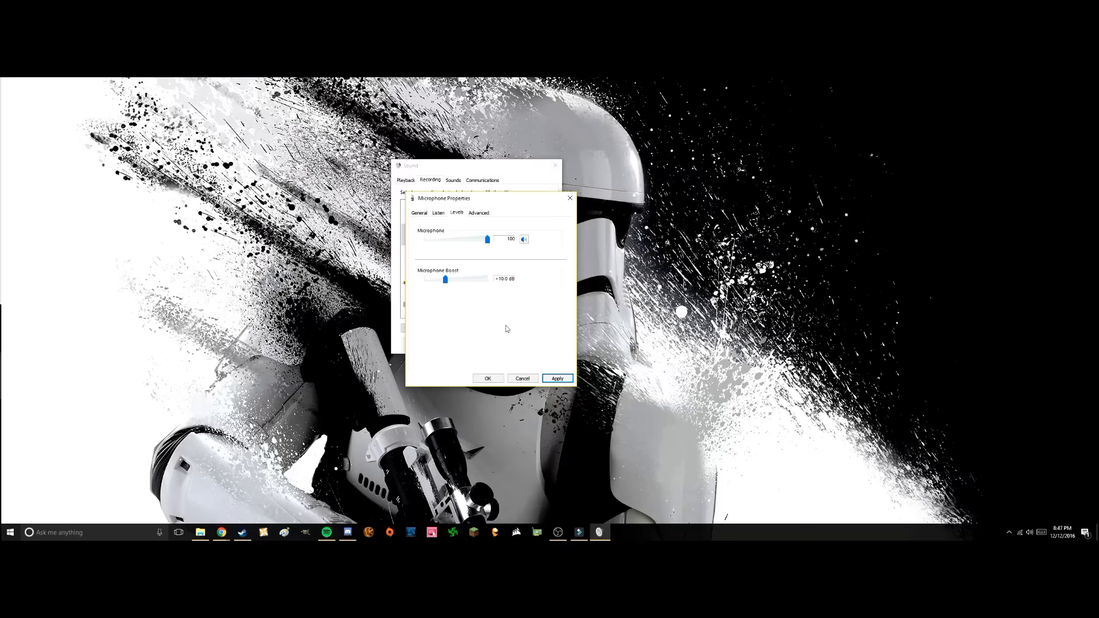